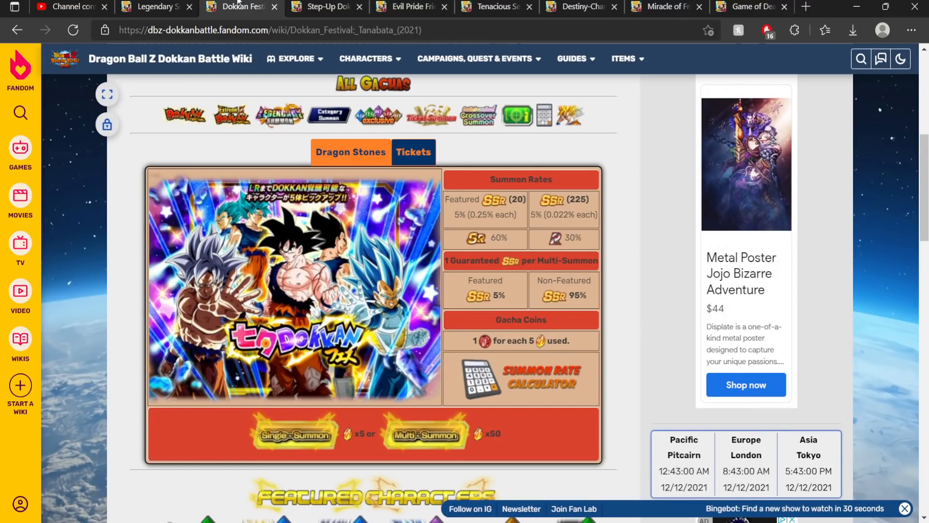
- Review the Trunks (Teen) page, then the Game of Death Androids #17 & #18 page (30 Nov 2021)
{"action": "left_click", "coordinate": [326, 6]}
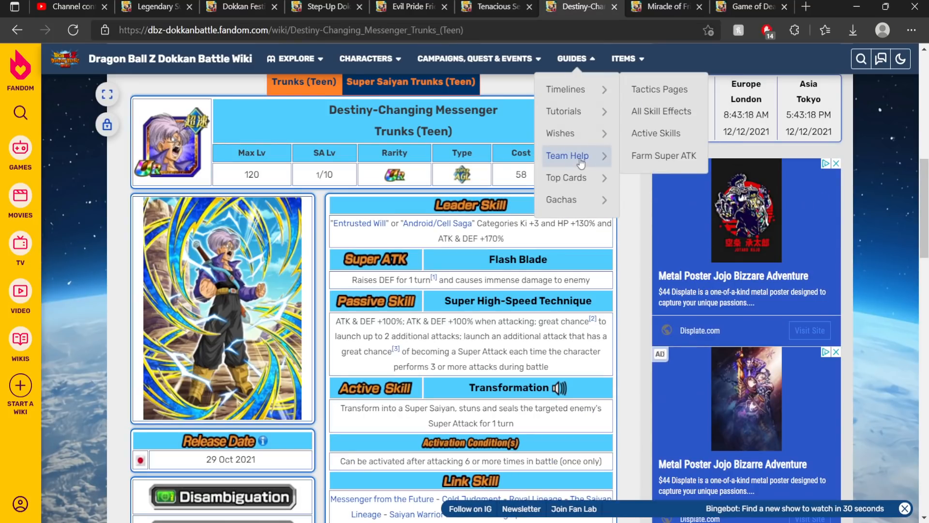
{"action": "left_click", "coordinate": [746, 7]}
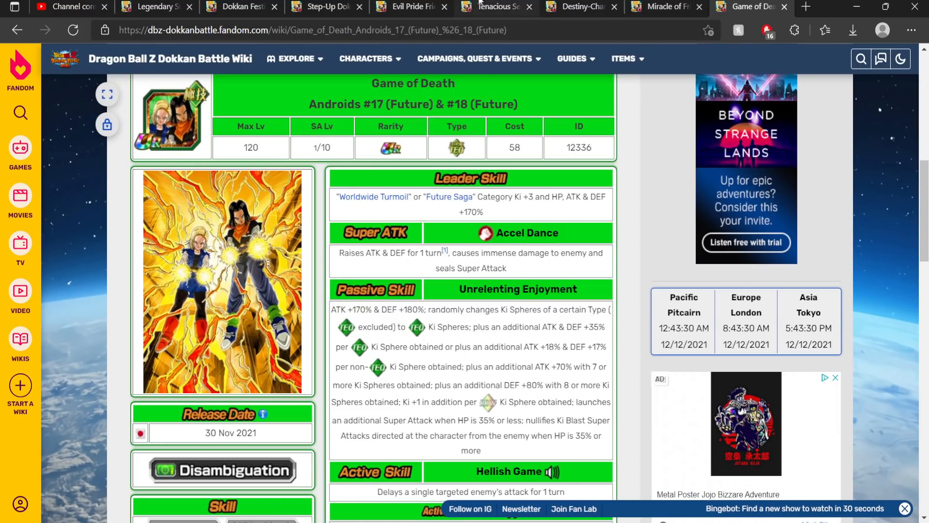
- Check the Evil Pride Frieza (Angel) release dates, then return to the Trunks (Teen) page
{"action": "left_click", "coordinate": [408, 6]}
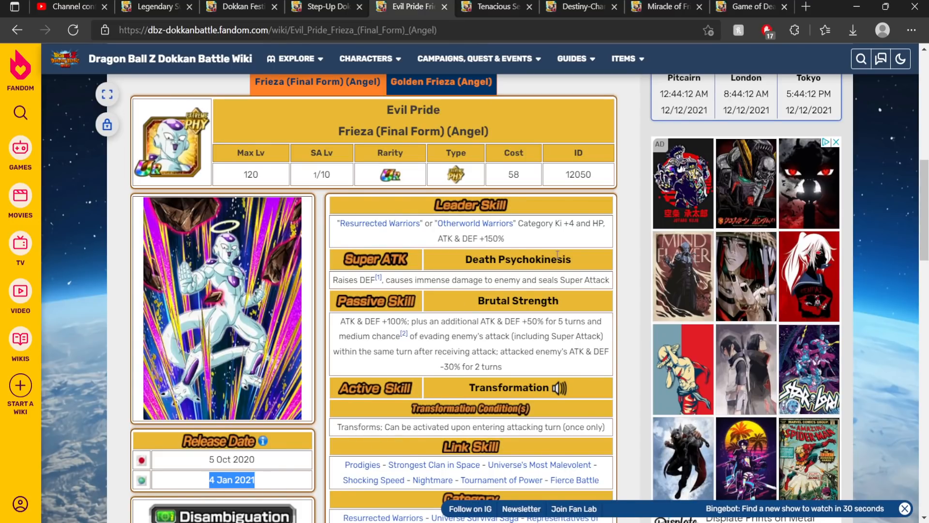
{"action": "left_click", "coordinate": [751, 7]}
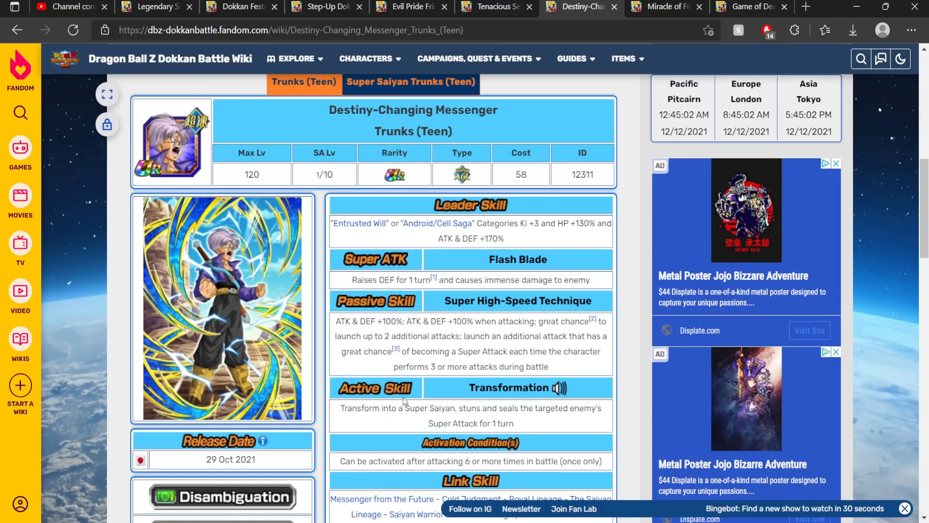
{"action": "left_click", "coordinate": [665, 7]}
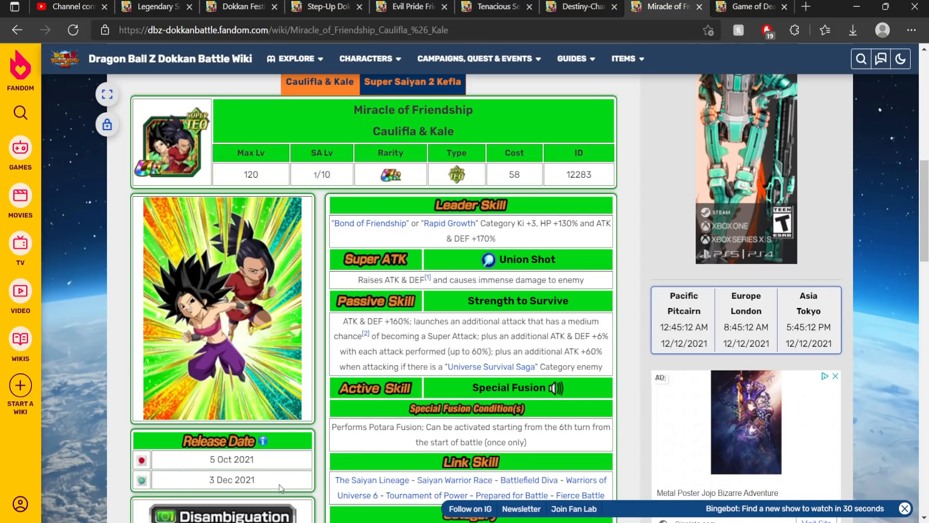
{"action": "mouse_move", "coordinate": [405, 62]}
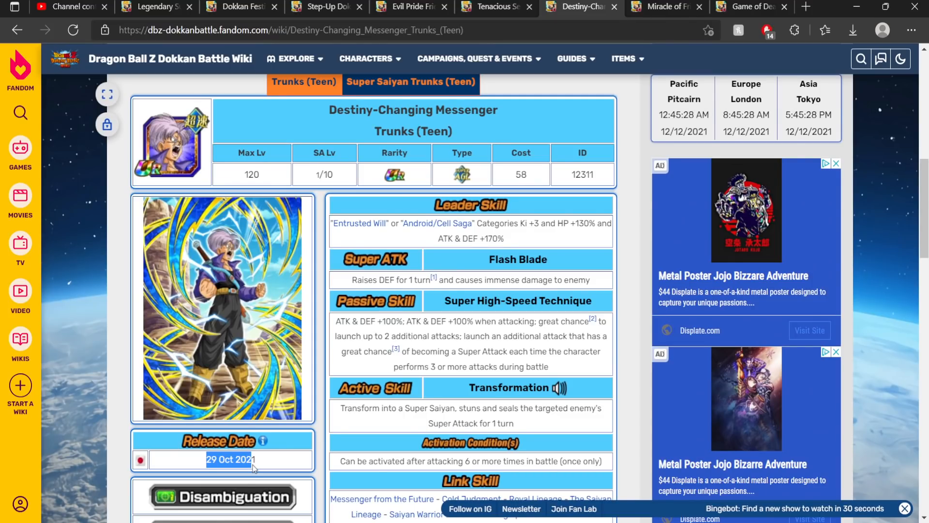
{"action": "mouse_move", "coordinate": [284, 468]}
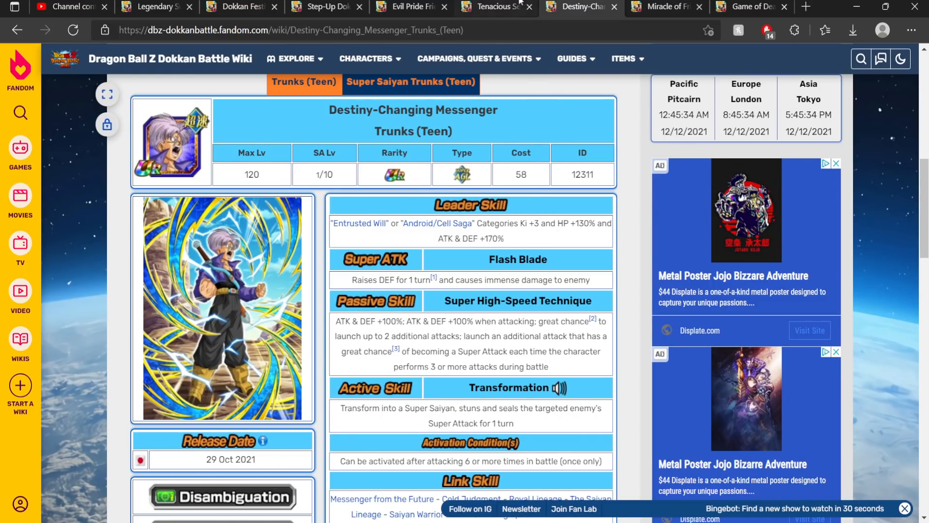
- Check the Tenacious Secret Plan Super Vegeta page and its 30 Jul 2021 release date
{"action": "left_click", "coordinate": [496, 7]}
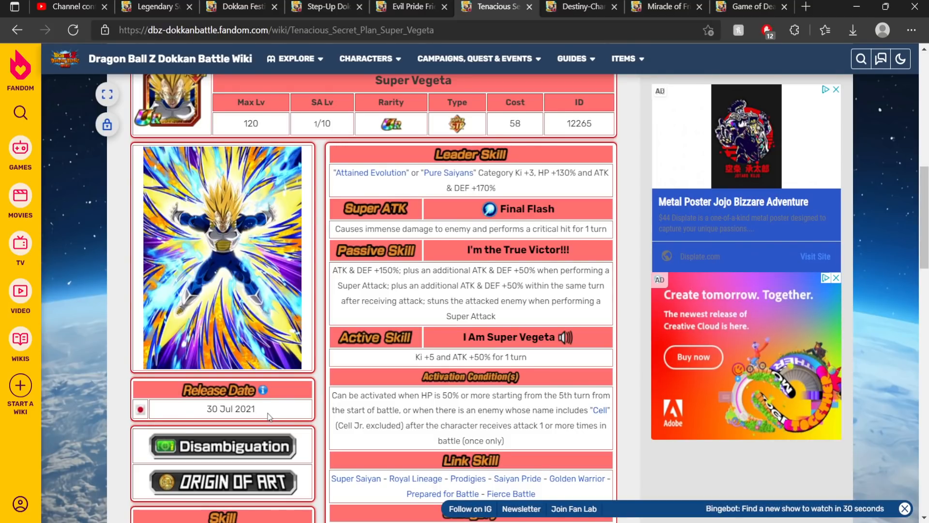
{"action": "mouse_move", "coordinate": [265, 437]}
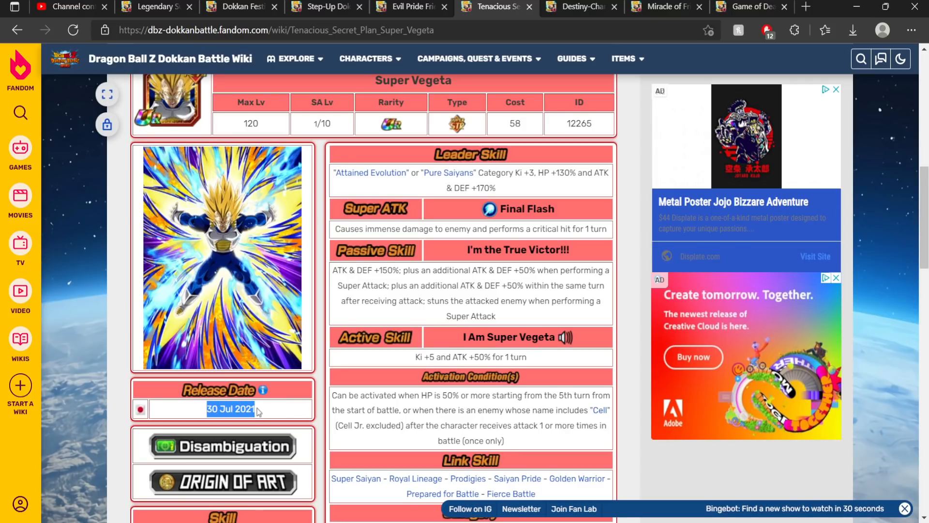
{"action": "mouse_move", "coordinate": [379, 399]}
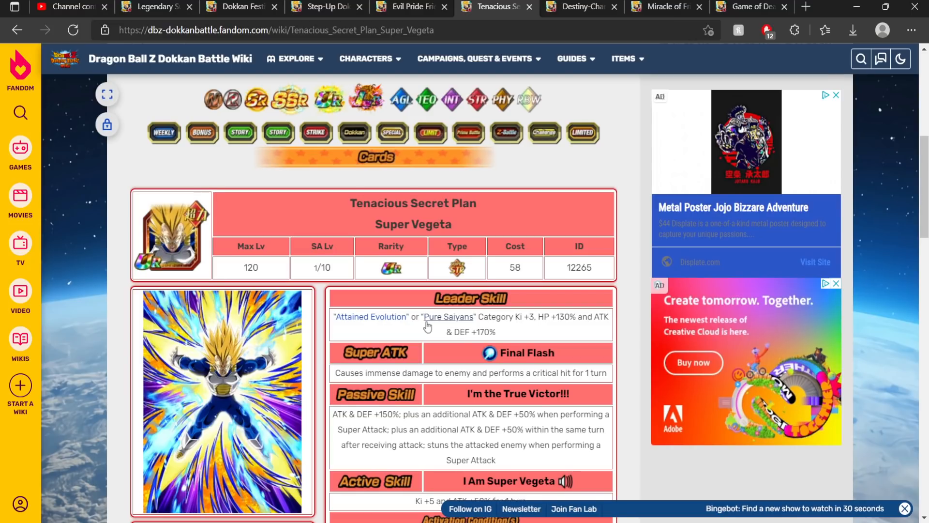
{"action": "scroll", "scroll_direction": "down", "scroll_amount": 3}
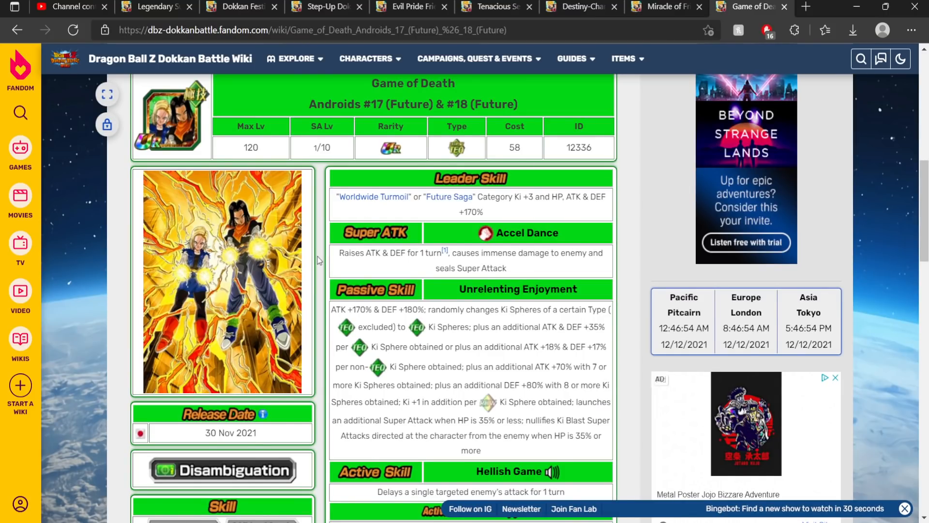
- Glance at the Caulifla & Kale page, then review Trunks (Teen)'s release date, link skills and categories
{"action": "left_click", "coordinate": [579, 7]}
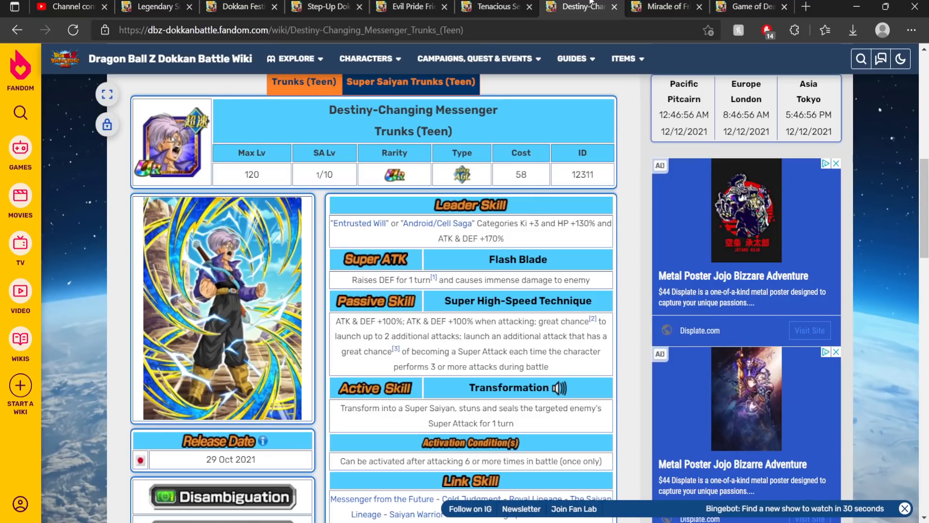
{"action": "left_click", "coordinate": [664, 7]}
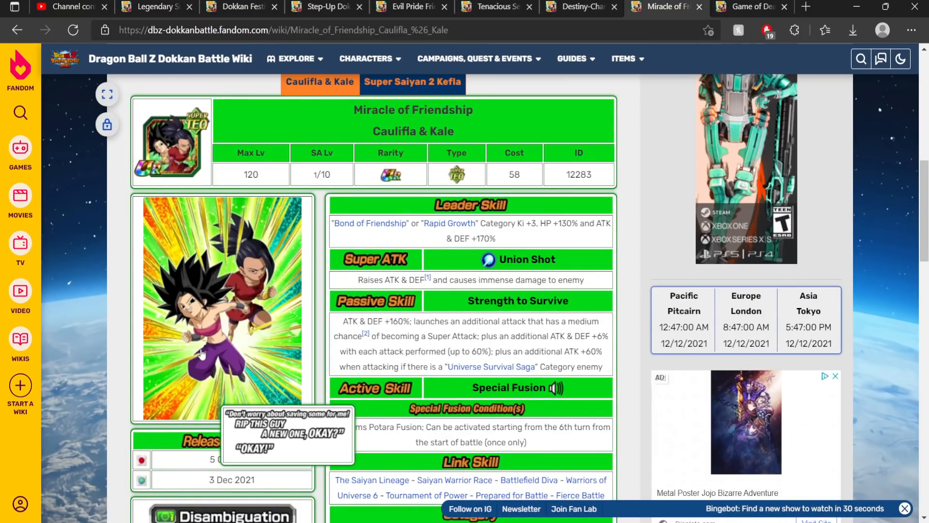
{"action": "left_click", "coordinate": [623, 58]}
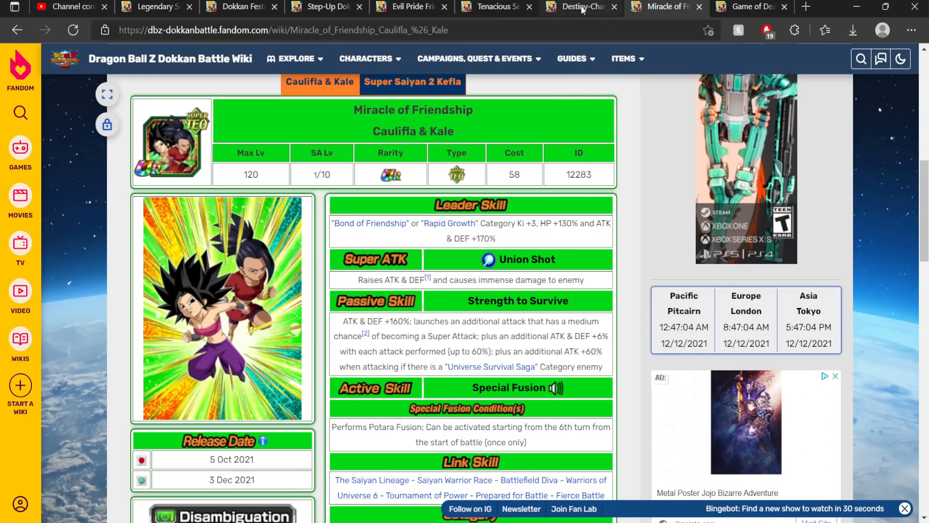
{"action": "left_click", "coordinate": [580, 7]}
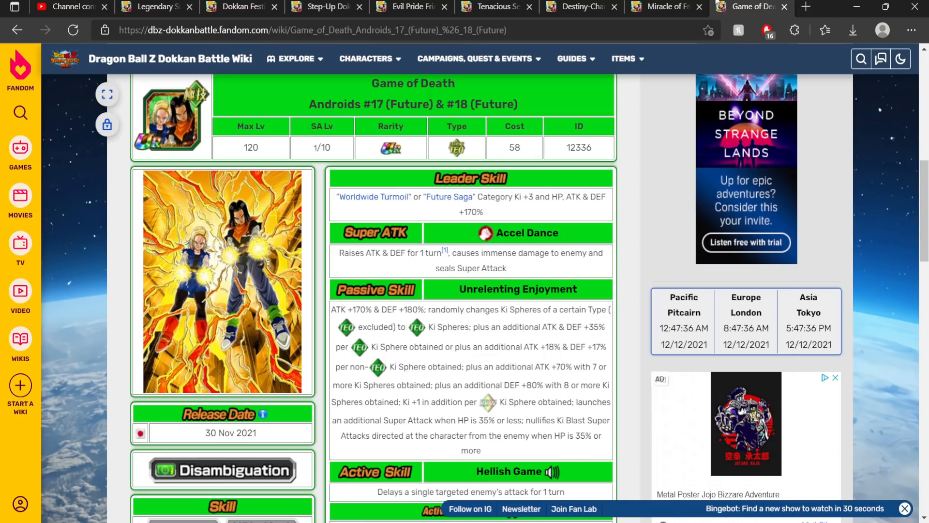
{"action": "left_click", "coordinate": [581, 7]}
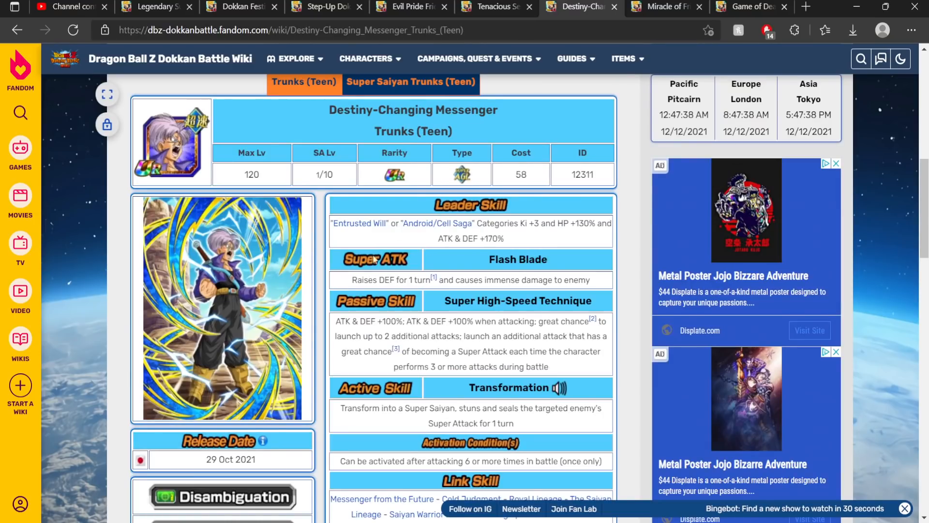
{"action": "mouse_move", "coordinate": [267, 302]}
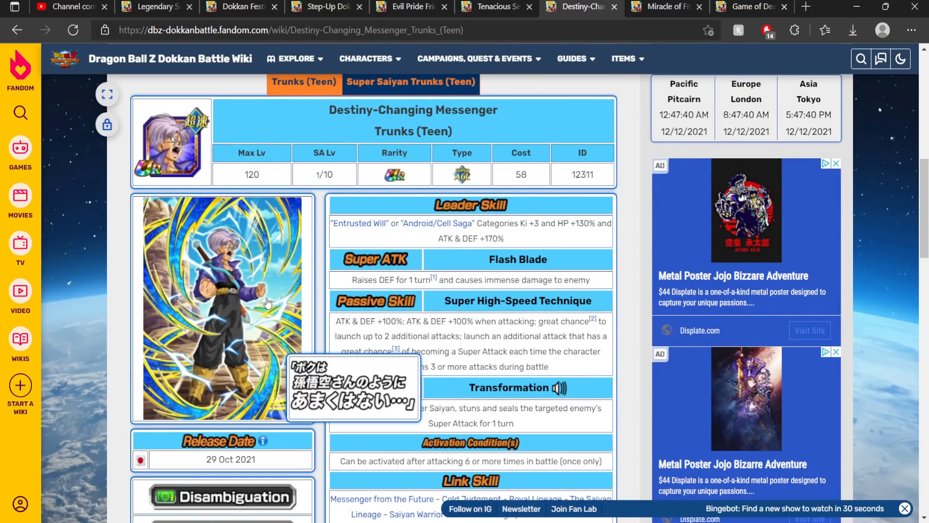
{"action": "scroll", "scroll_direction": "down", "scroll_amount": 3}
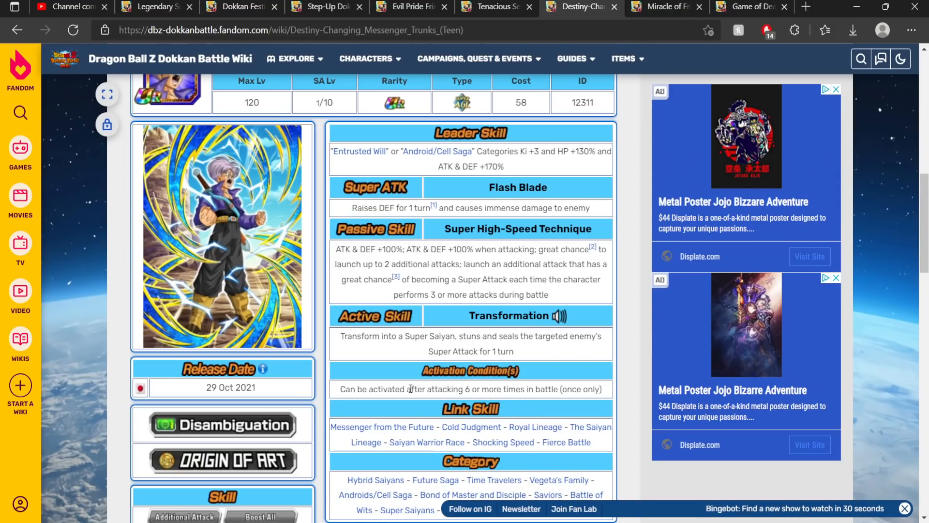
{"action": "left_click", "coordinate": [751, 7]}
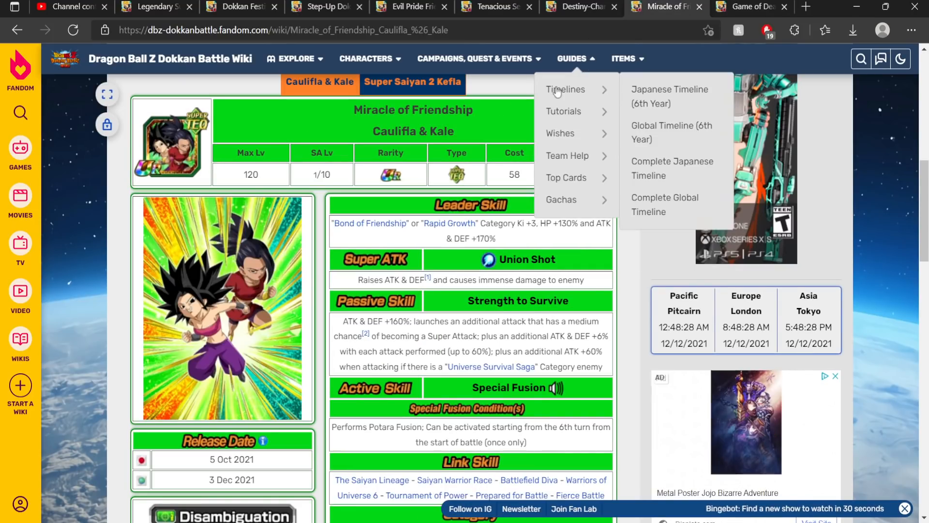
{"action": "left_click", "coordinate": [580, 7]}
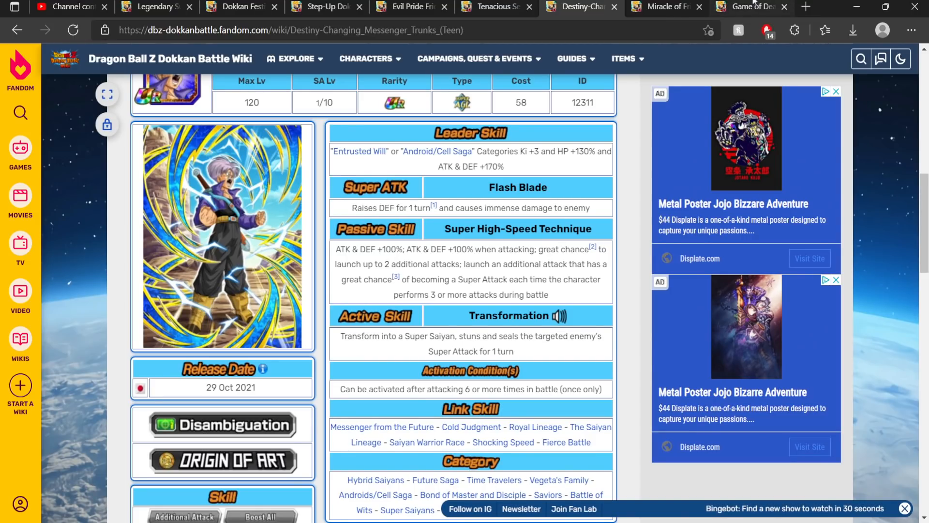
- Compare the Androids and Super Vegeta pages, then show the Evil Pride Frieza (Angel) page (5 Oct 2020)
{"action": "left_click", "coordinate": [497, 7]}
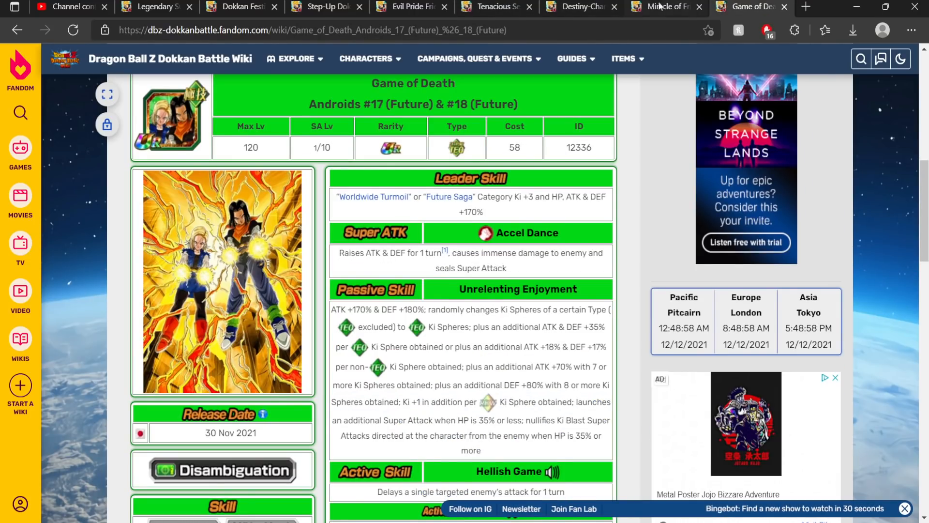
{"action": "left_click", "coordinate": [493, 7]}
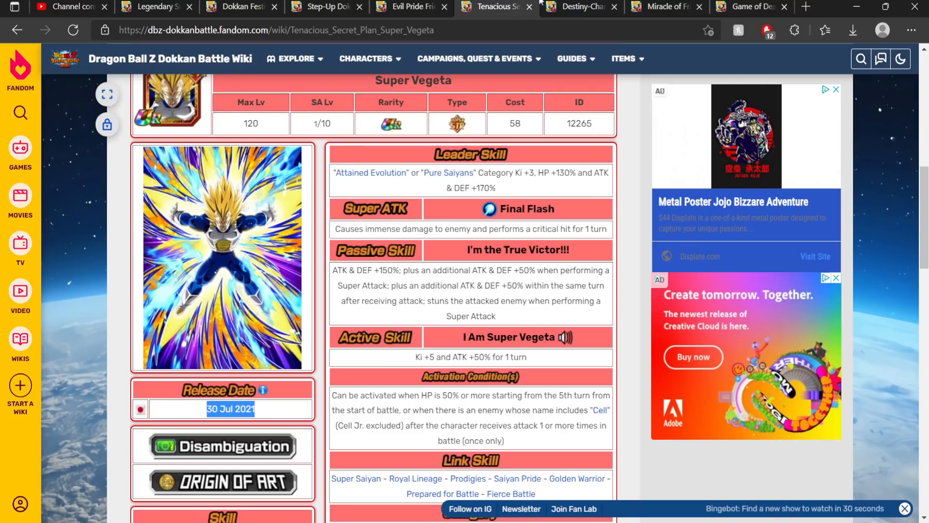
{"action": "left_click", "coordinate": [477, 58]}
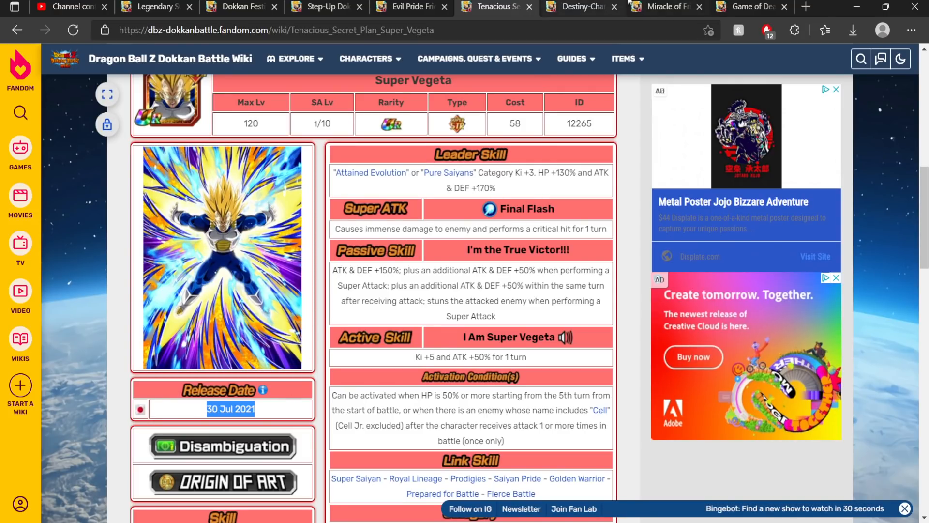
{"action": "mouse_move", "coordinate": [286, 426]}
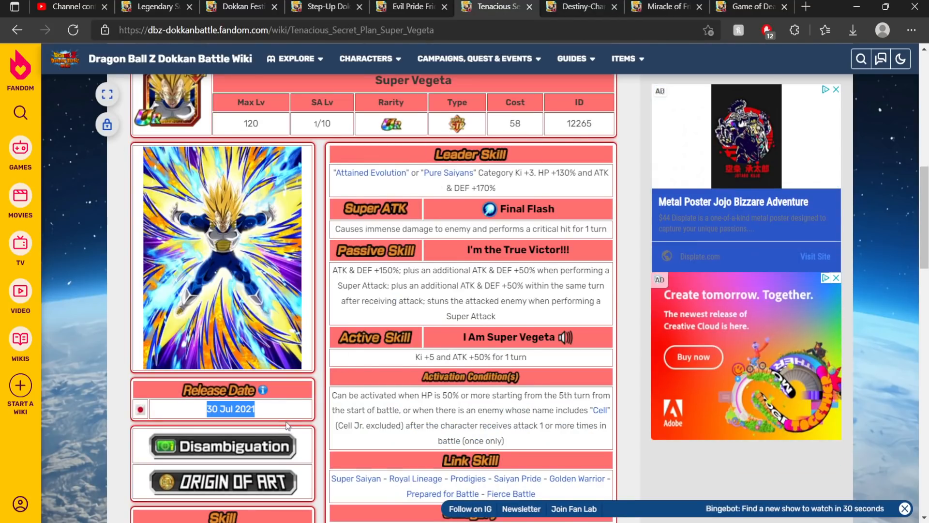
{"action": "left_click", "coordinate": [285, 424]}
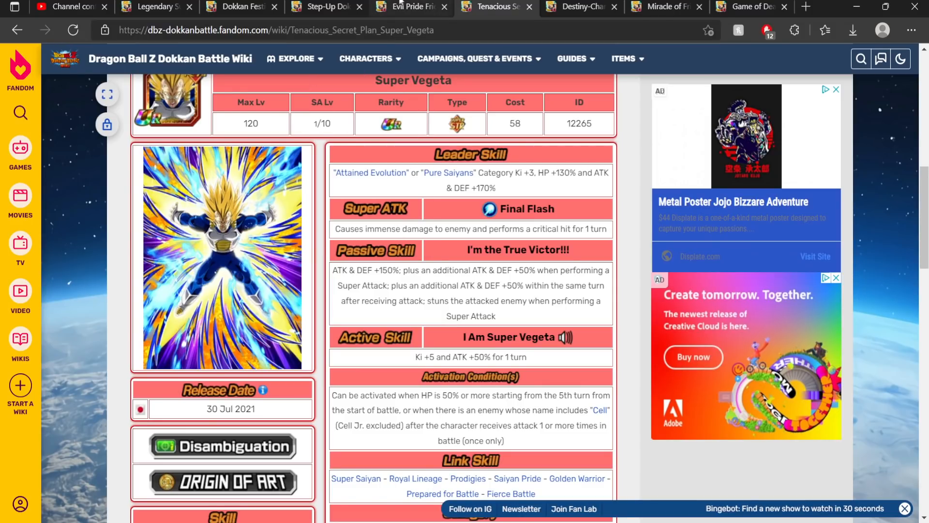
{"action": "left_click", "coordinate": [409, 7]}
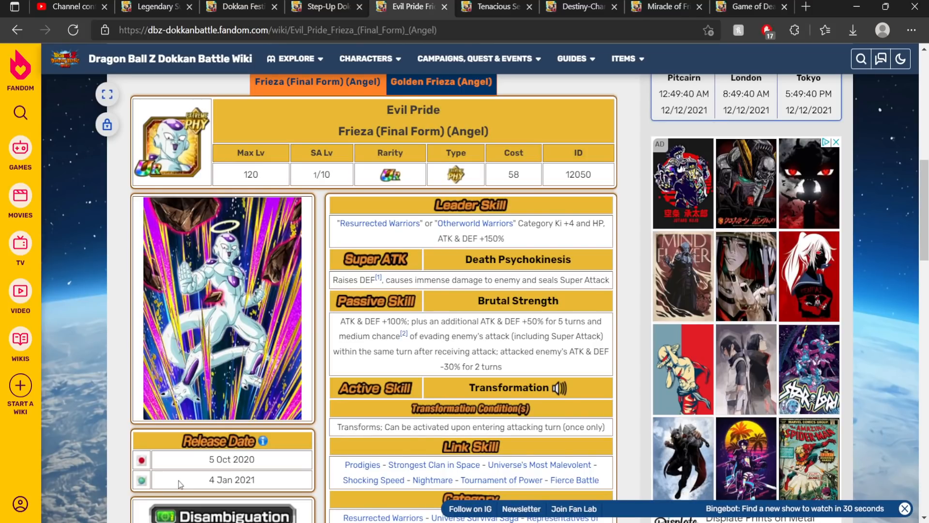
- Check the Hit & Super Saiyan God Goku summon page, then return to Super Vegeta (30 Jul 2021)
{"action": "left_click", "coordinate": [151, 7]}
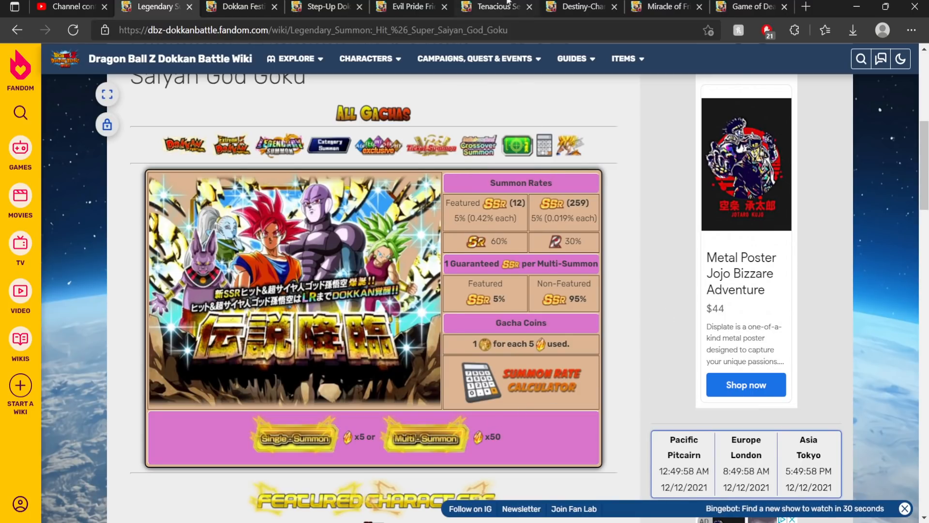
{"action": "left_click", "coordinate": [493, 7]}
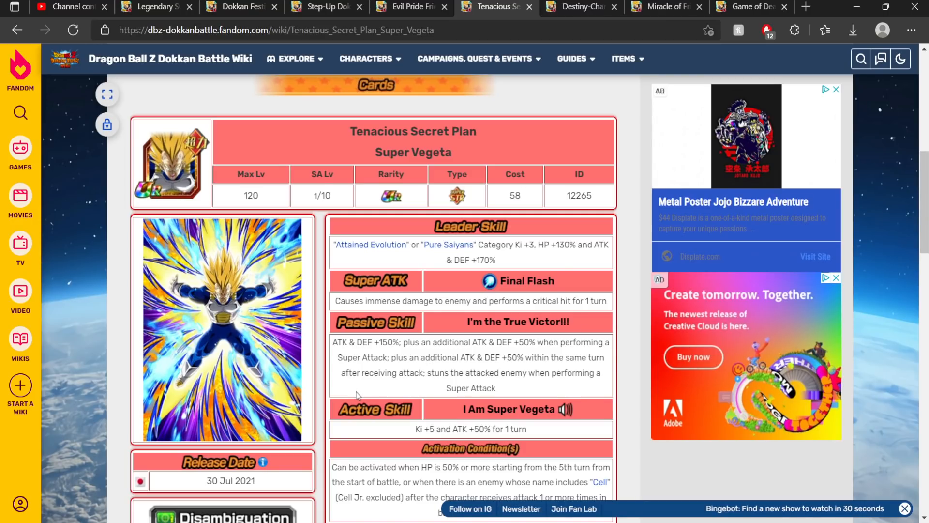
{"action": "mouse_move", "coordinate": [273, 446]}
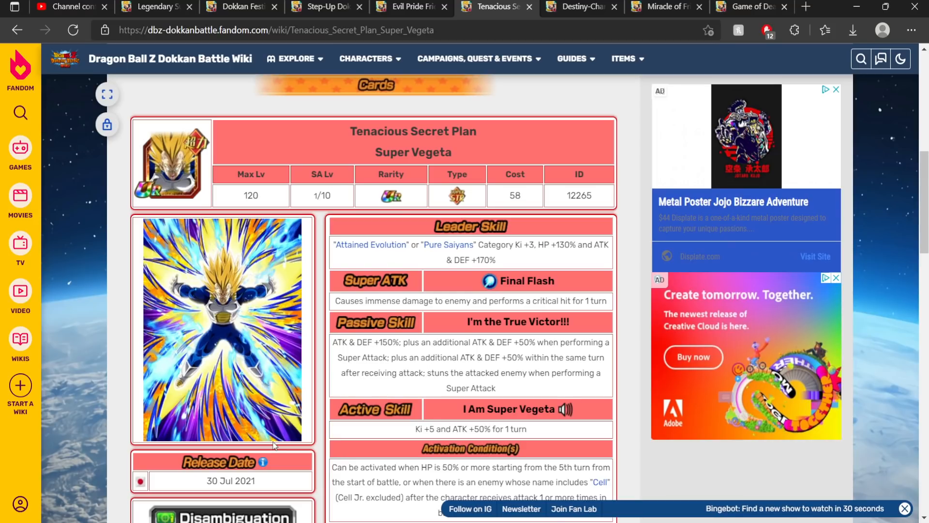